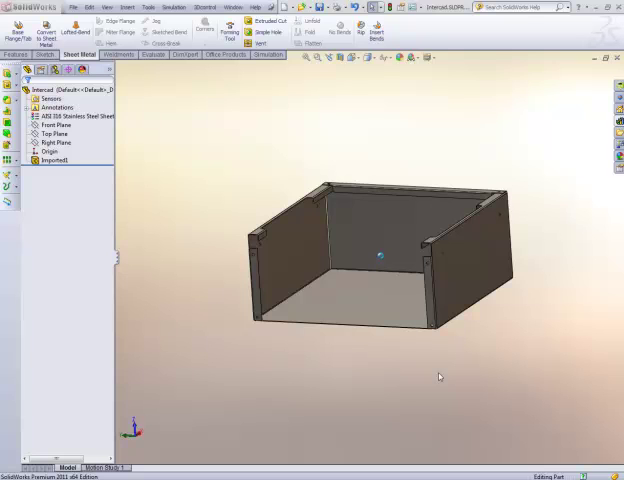
mouse_move(128, 89)
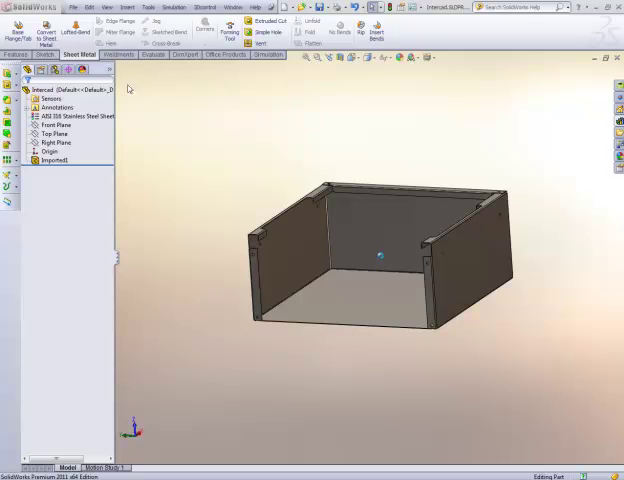
Try converting the box to sheet metal with all bends collected, then cancel after the thicken error
click(45, 27)
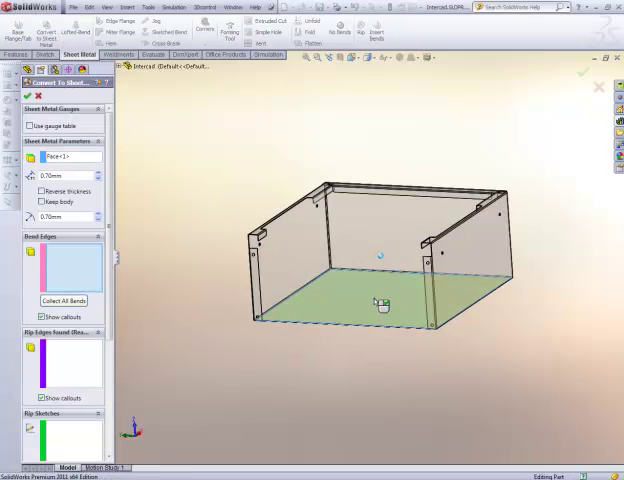
mouse_move(63, 301)
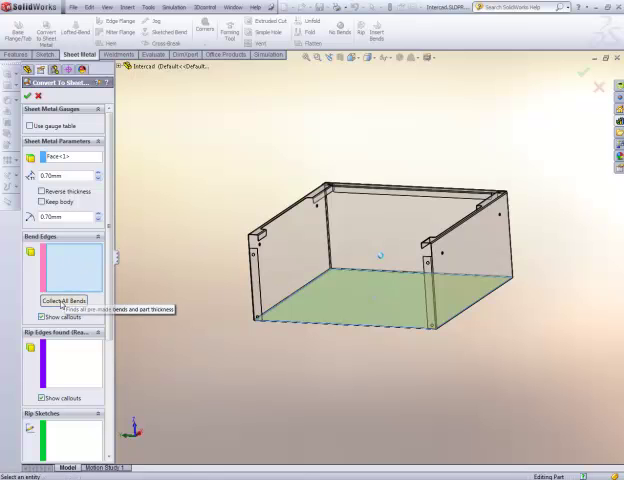
click(64, 300)
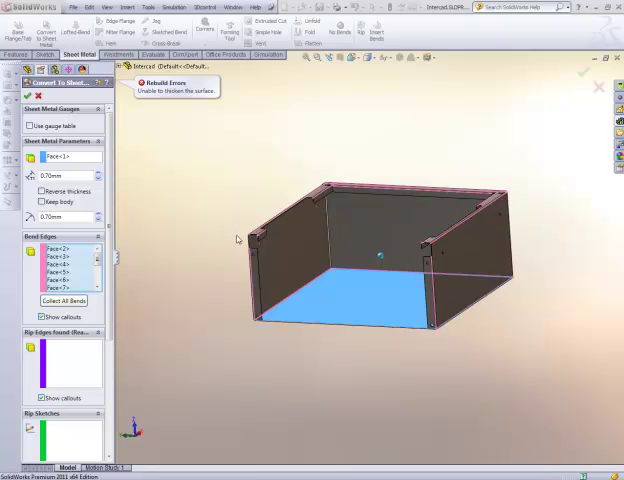
mouse_move(155, 92)
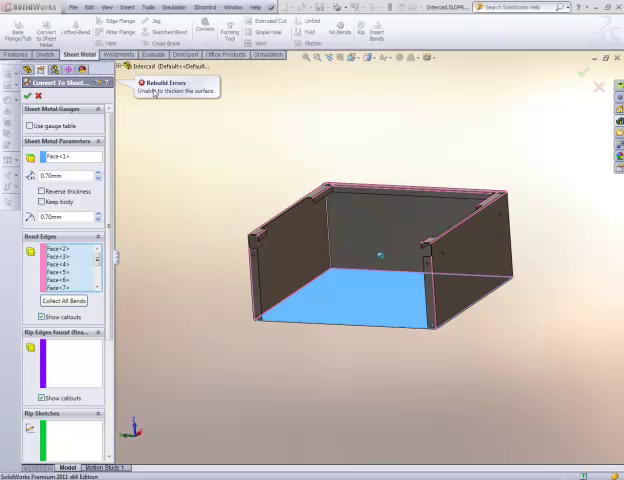
mouse_move(174, 110)
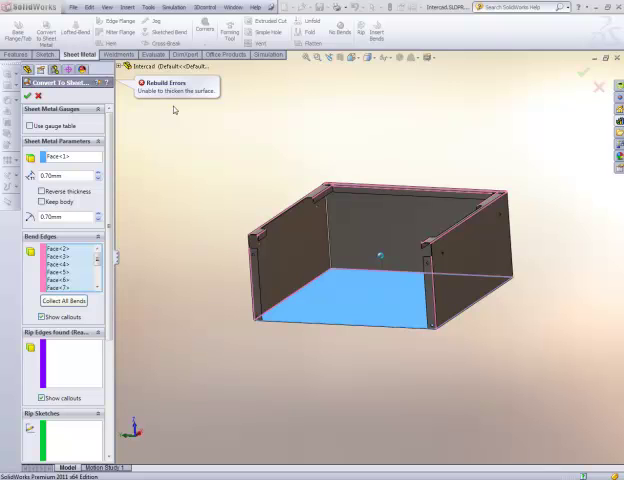
click(27, 95)
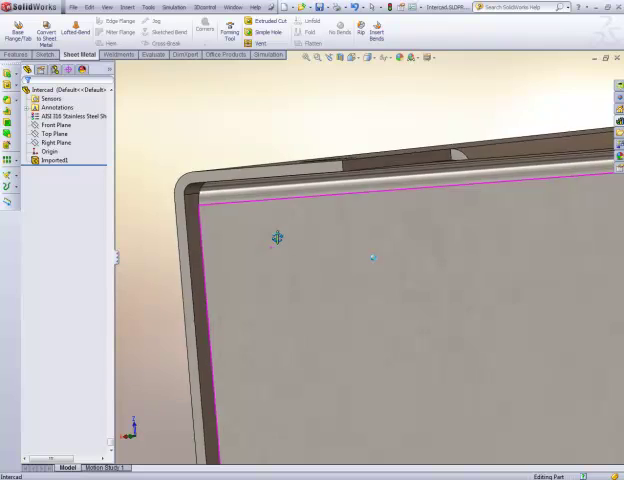
drag(277, 237, 326, 313)
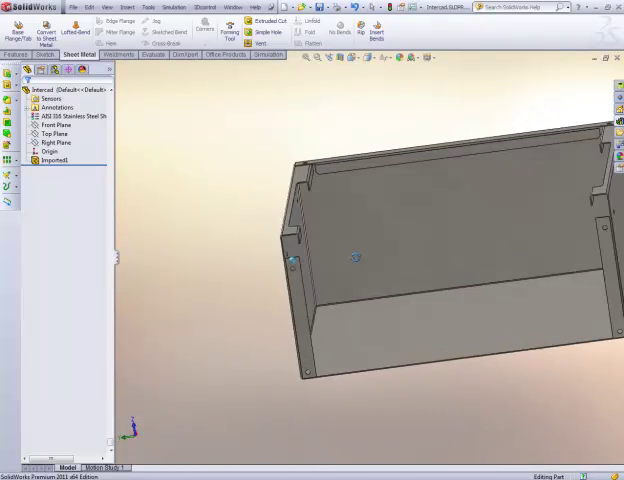
drag(357, 258, 420, 265)
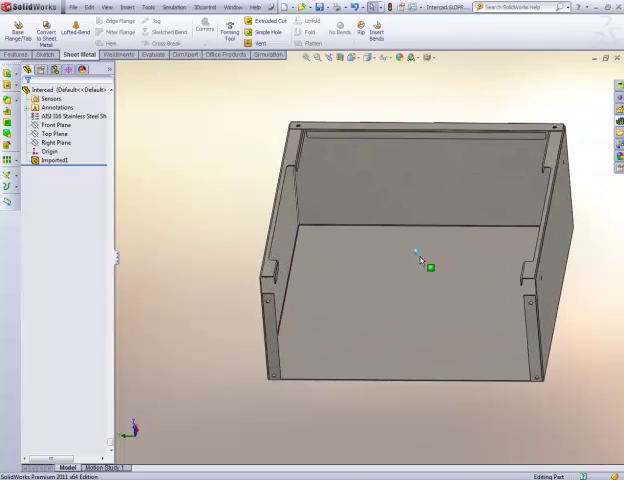
drag(420, 260, 415, 275)
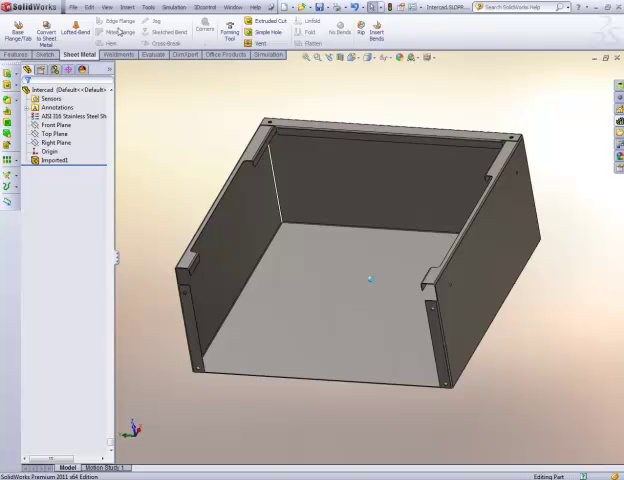
Create a 0.00 mm offset surface copy of all the box faces
click(126, 7)
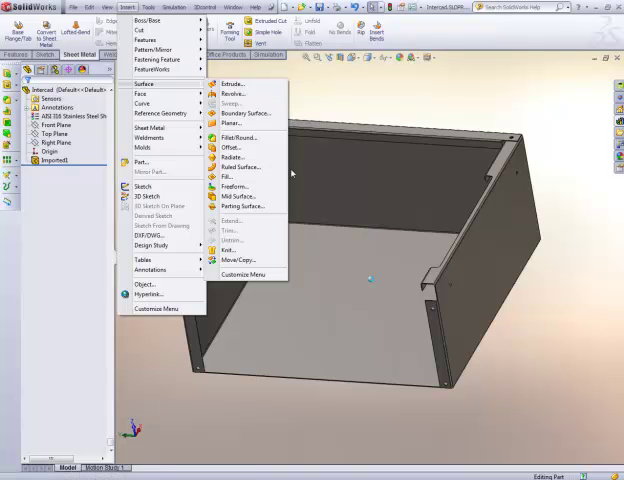
click(231, 147)
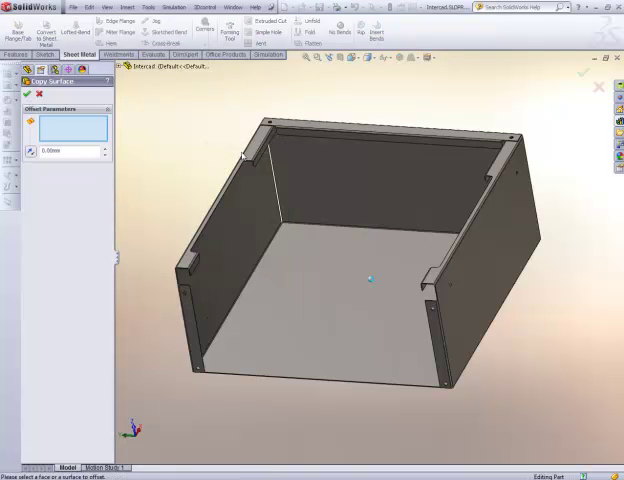
click(340, 300)
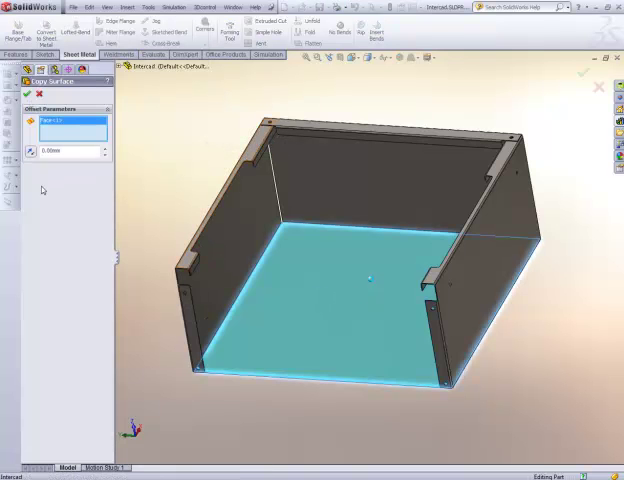
mouse_move(225, 240)
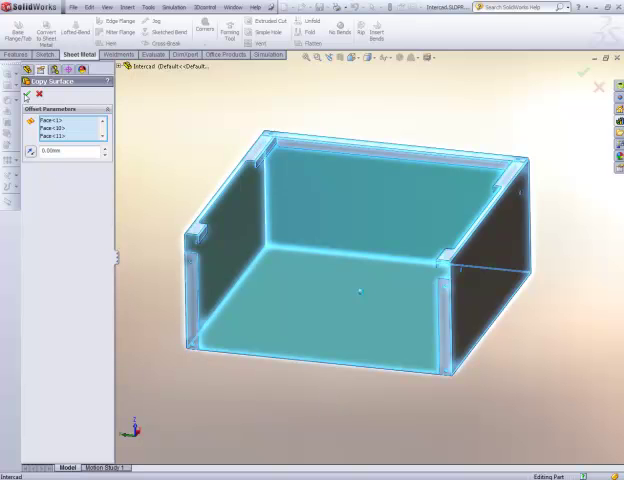
click(11, 94)
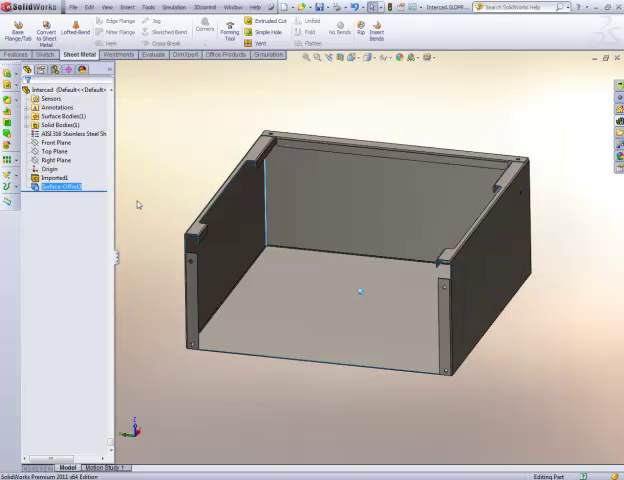
Remove the Imported1 solid body with Delete Body
click(54, 177)
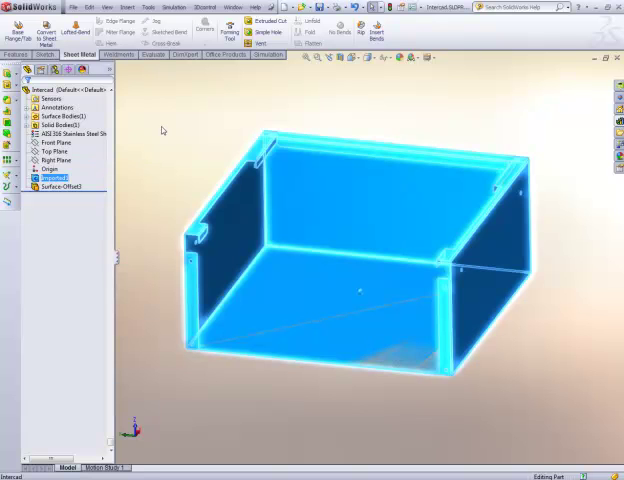
click(124, 7)
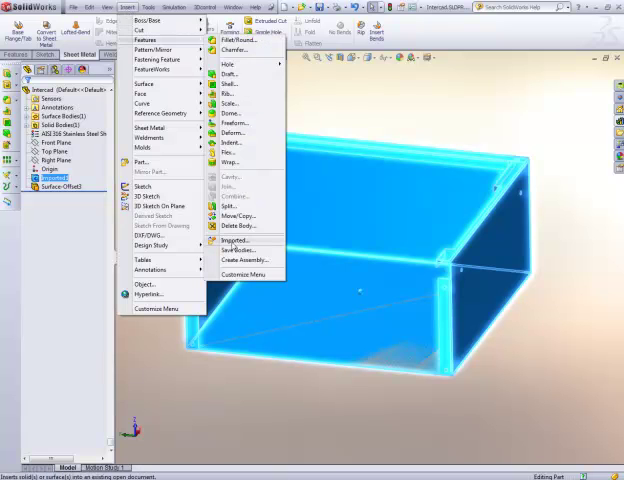
click(239, 229)
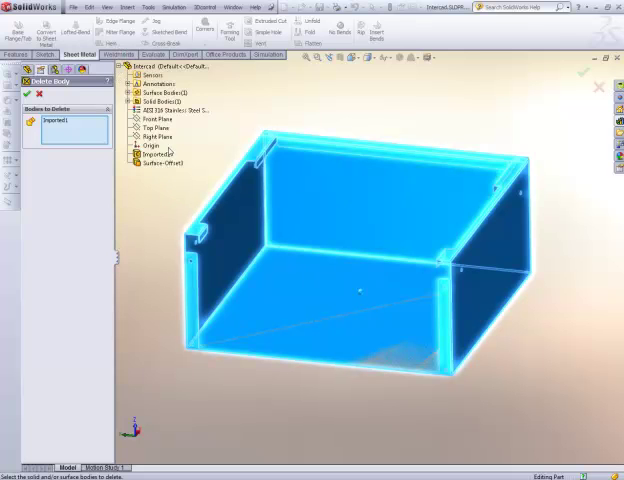
click(165, 92)
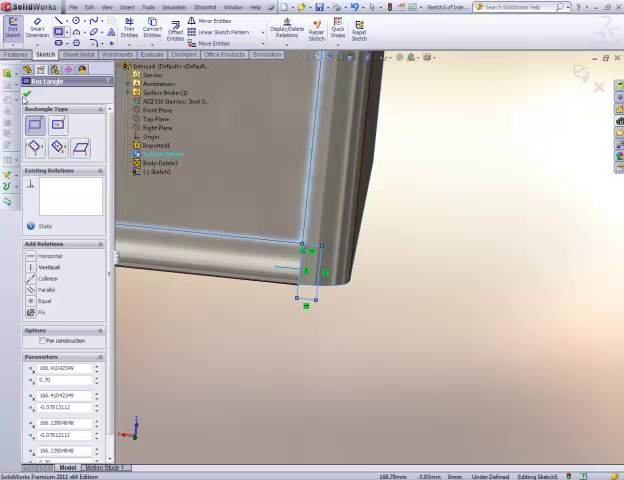
Project the corner rectangle as a split line and delete the resulting small corner face
click(127, 7)
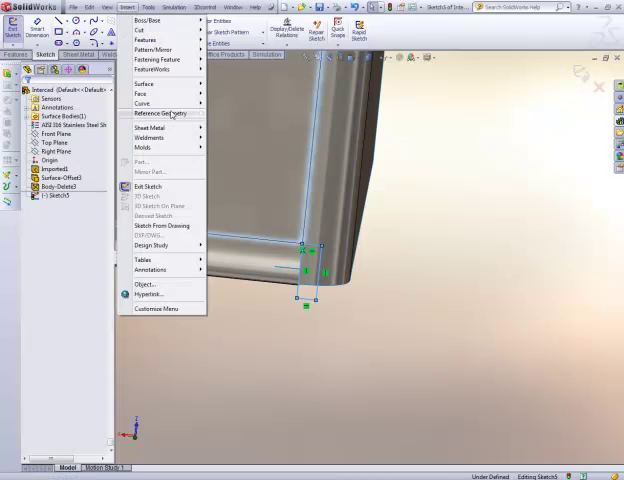
mouse_move(144, 94)
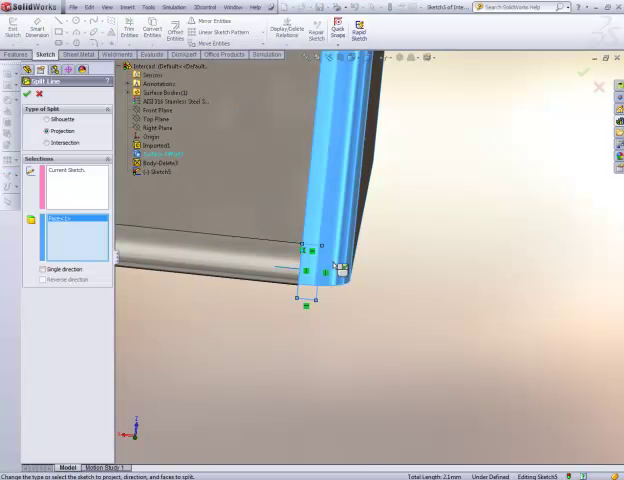
click(26, 67)
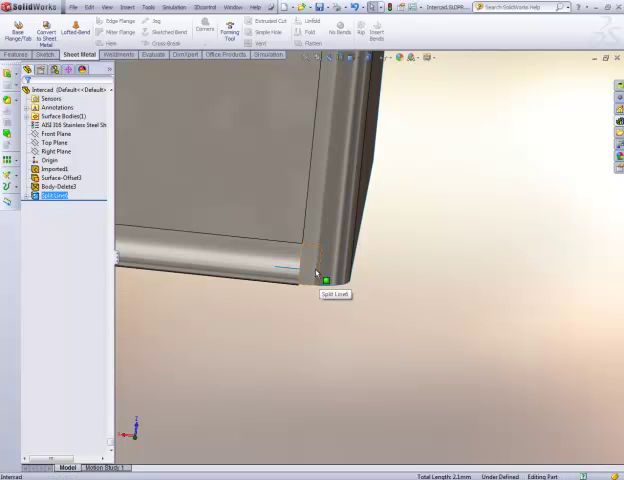
click(127, 7)
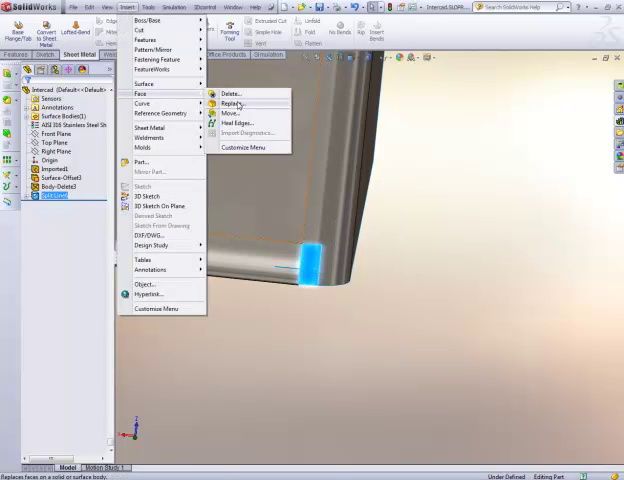
click(231, 93)
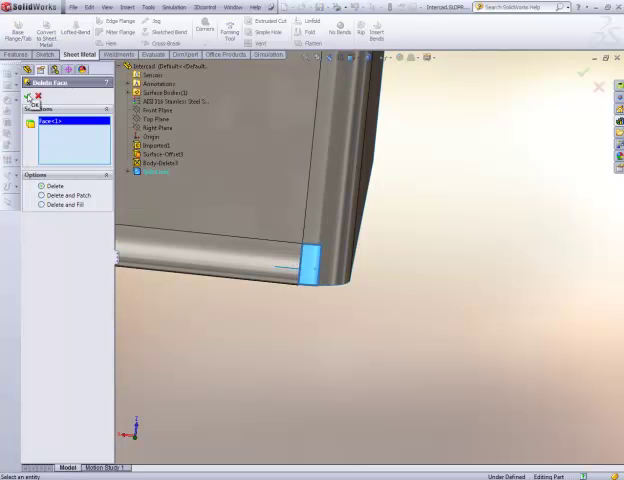
click(33, 69)
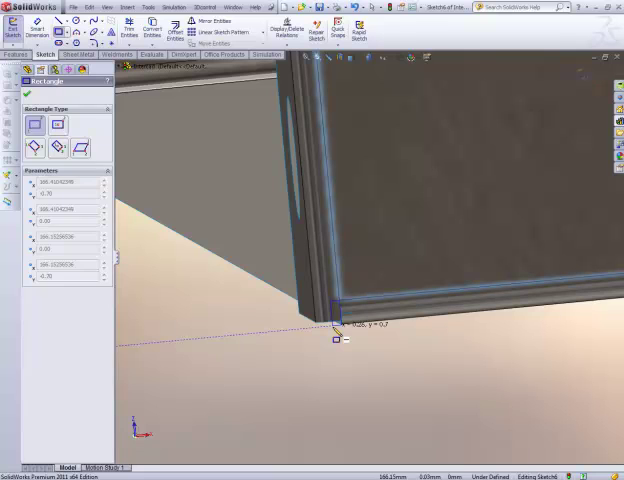
Sketch a rectangle at the next corner and project it as Split Line7
click(335, 320)
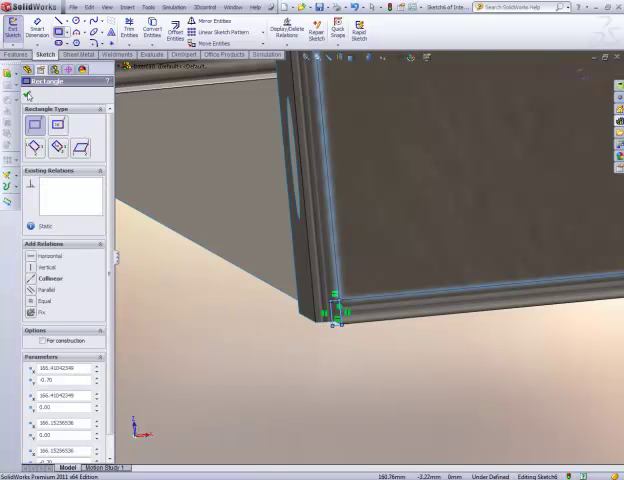
click(126, 7)
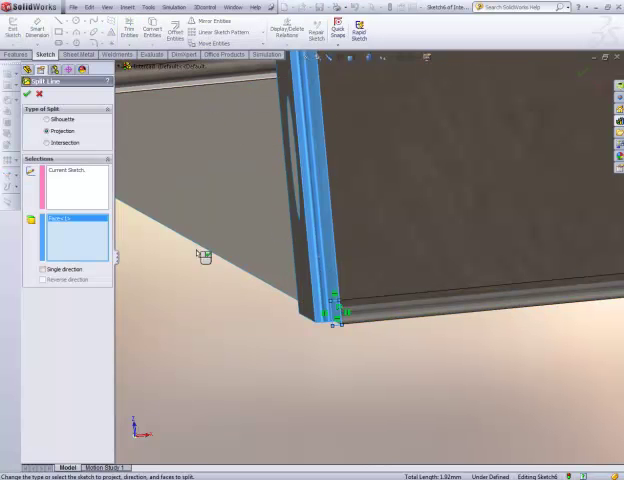
click(11, 93)
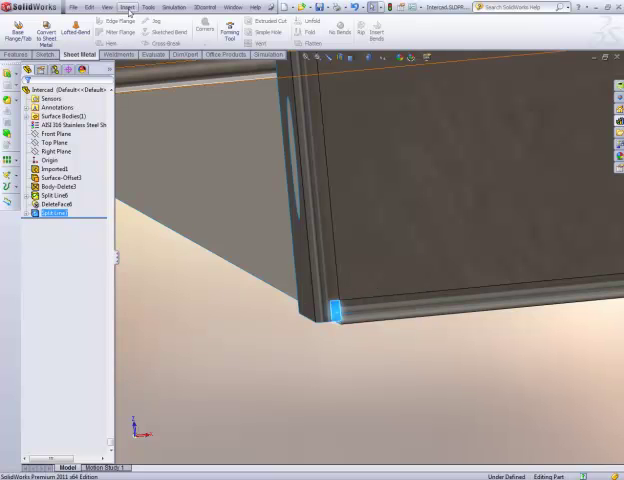
Delete the split-off corner face, adding DeleteFace7
click(127, 7)
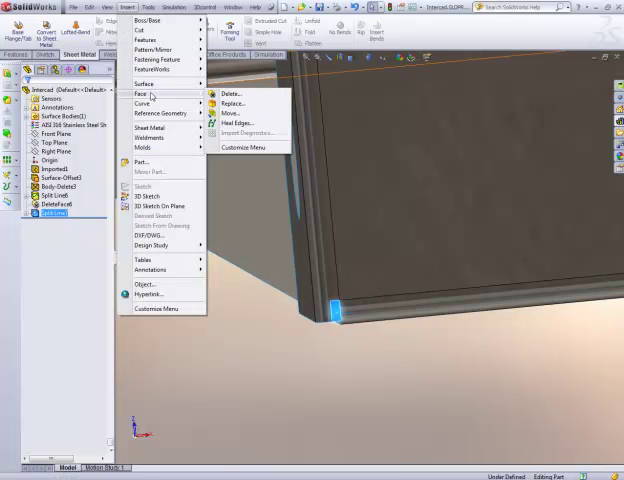
click(230, 93)
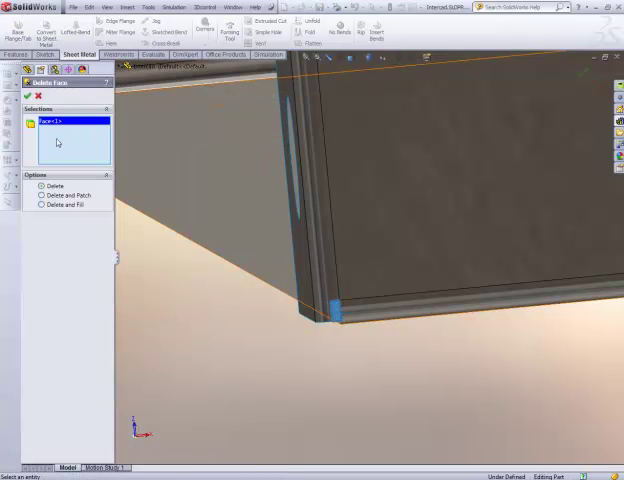
click(27, 95)
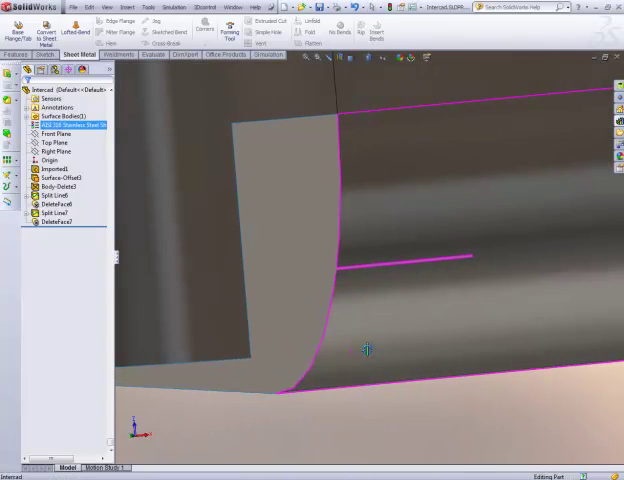
Extend the cut corner edge up to a point to close the gap
click(127, 7)
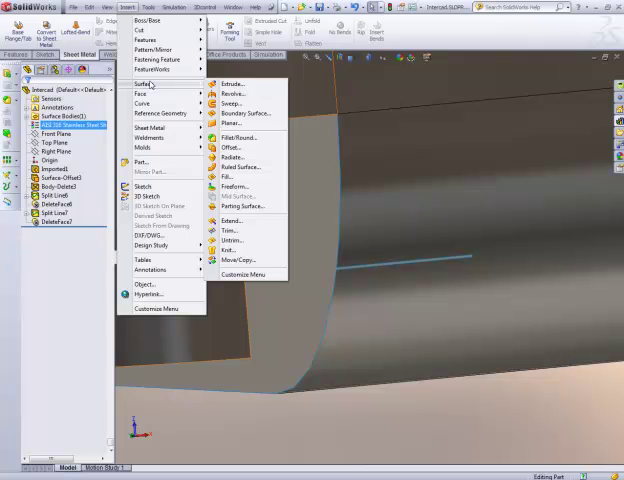
mouse_move(243, 207)
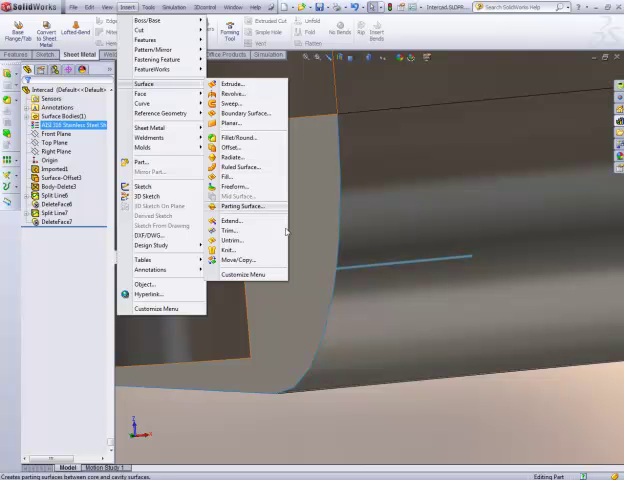
click(232, 220)
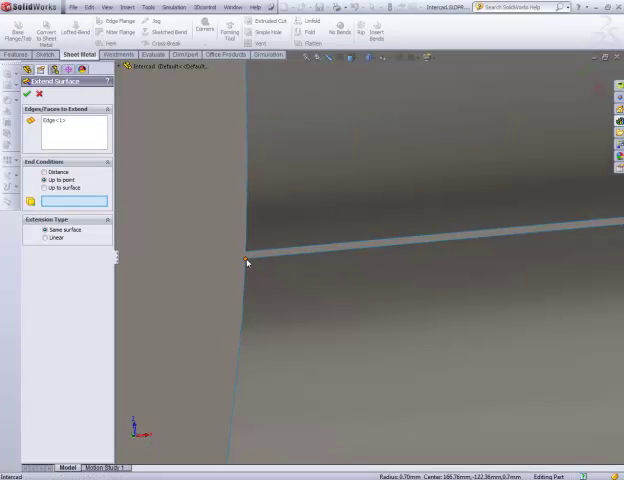
click(27, 93)
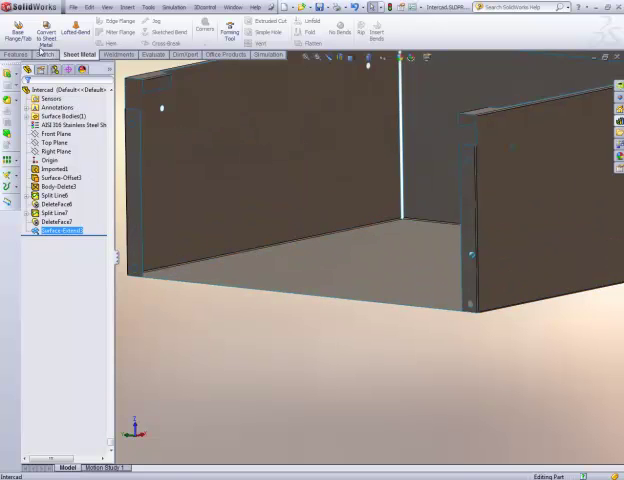
Convert the repaired surface to 0.70 mm sheet metal, collecting all bends
click(40, 33)
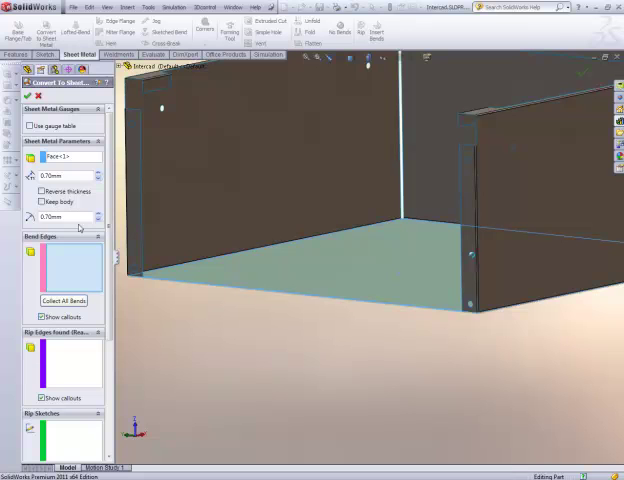
mouse_move(62, 301)
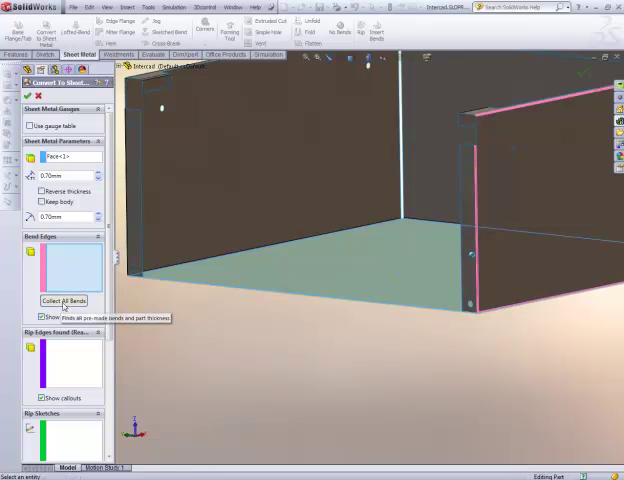
click(63, 301)
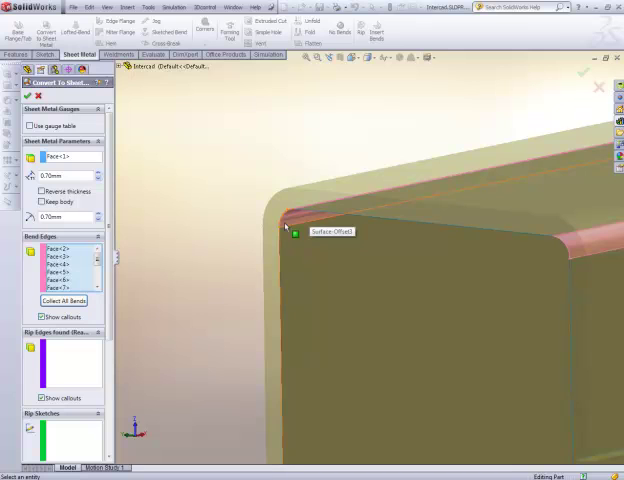
mouse_move(263, 196)
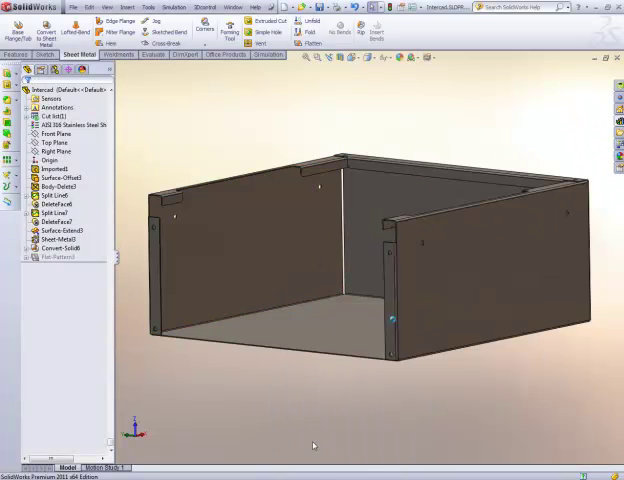
mouse_move(250, 91)
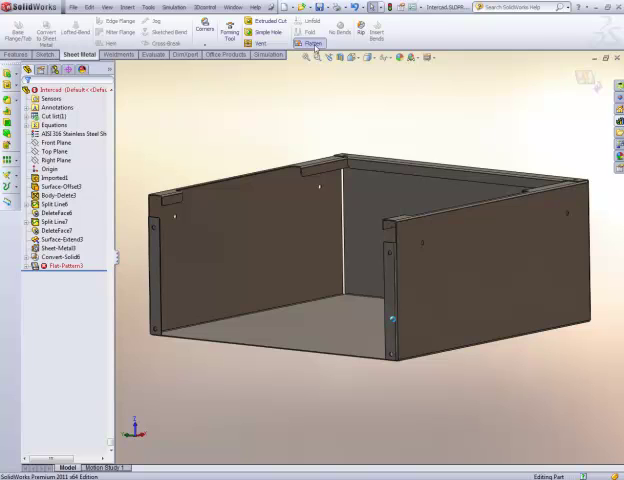
mouse_move(291, 437)
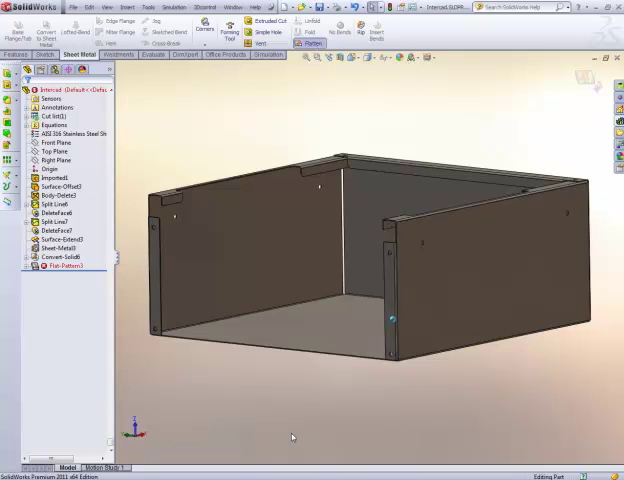
Expand Flat-Pattern3 and suppress the failing Flatten-RoundBend entry
click(28, 266)
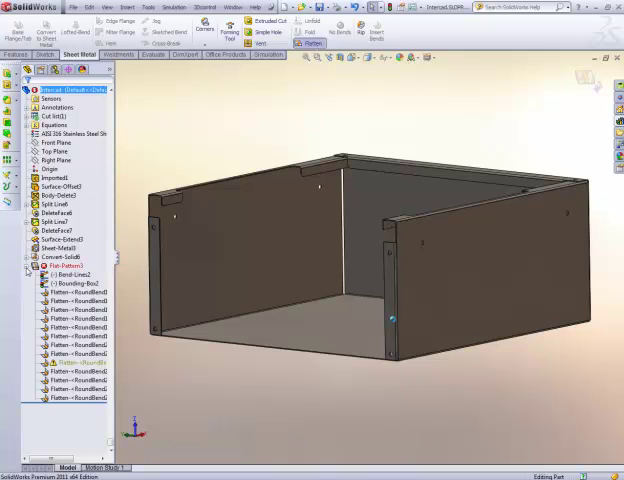
click(70, 361)
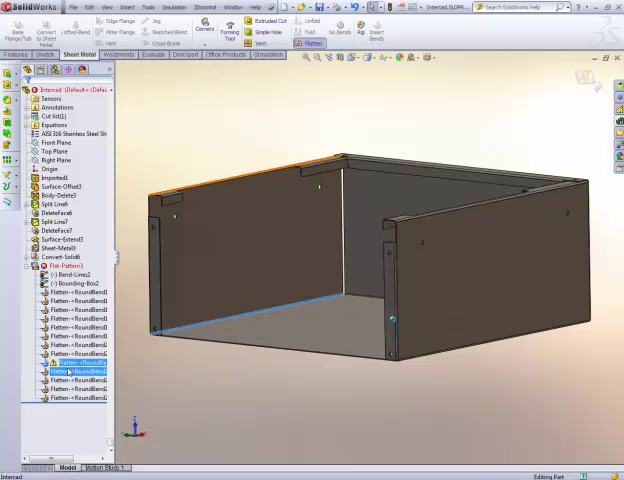
right_click(65, 361)
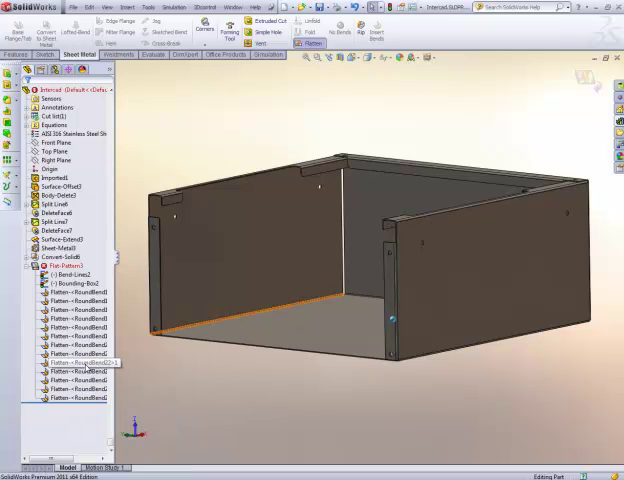
click(72, 361)
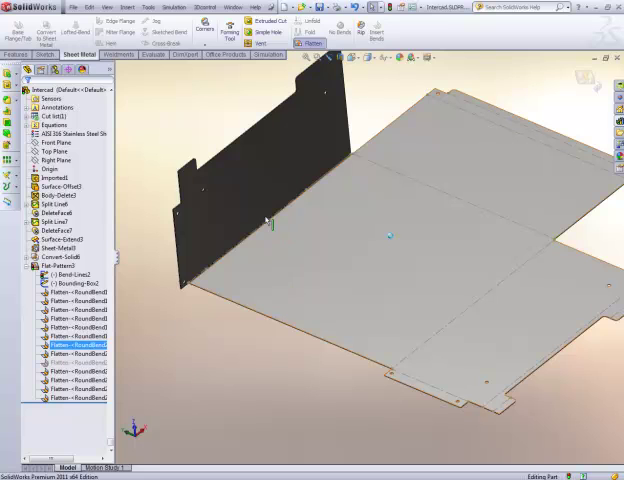
mouse_move(234, 194)
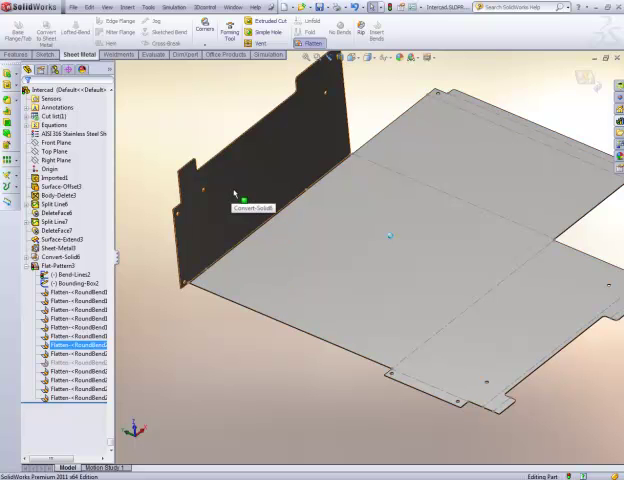
mouse_move(297, 390)
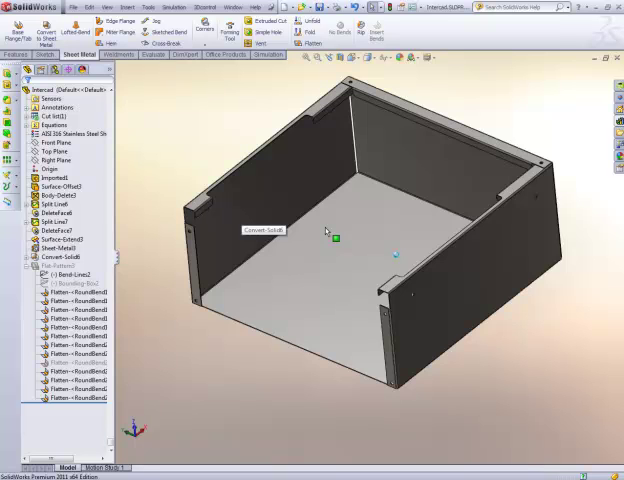
Roll back above Sheet-Metal3 and delete the Surface-Extend3 feature
click(60, 239)
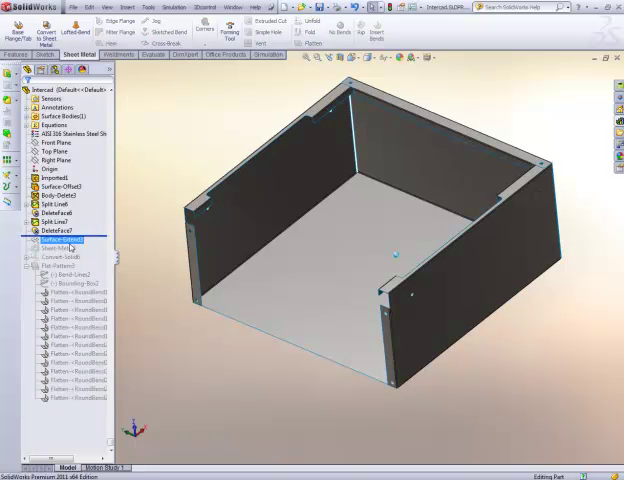
click(60, 240)
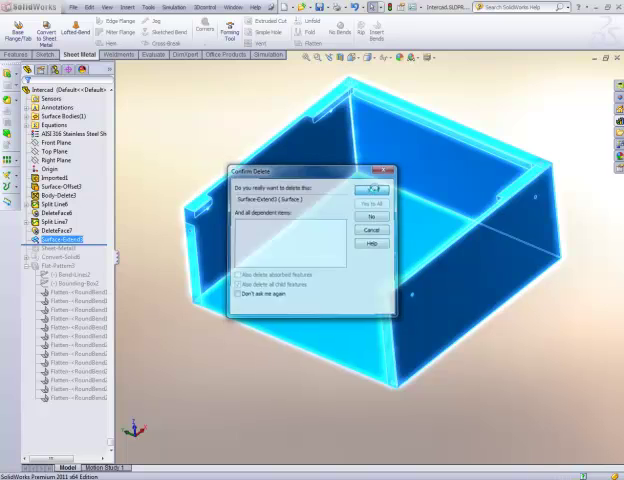
click(368, 192)
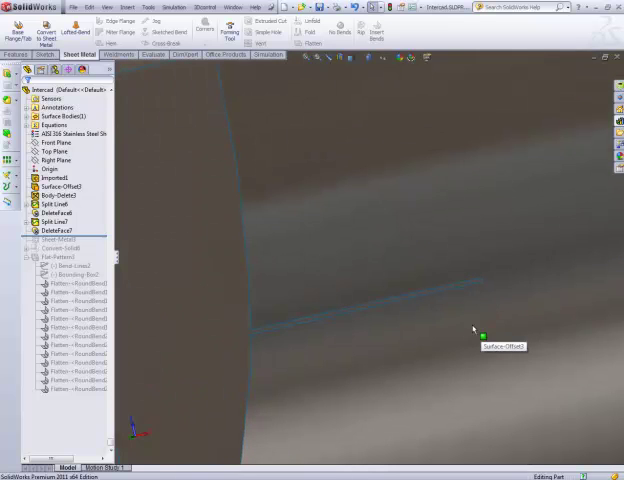
Untrim the split edge with Extend edges and Merge with original, then roll the tree forward
click(125, 7)
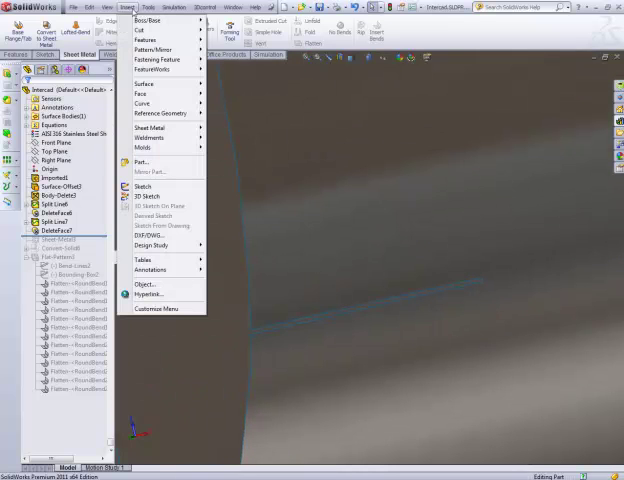
click(144, 85)
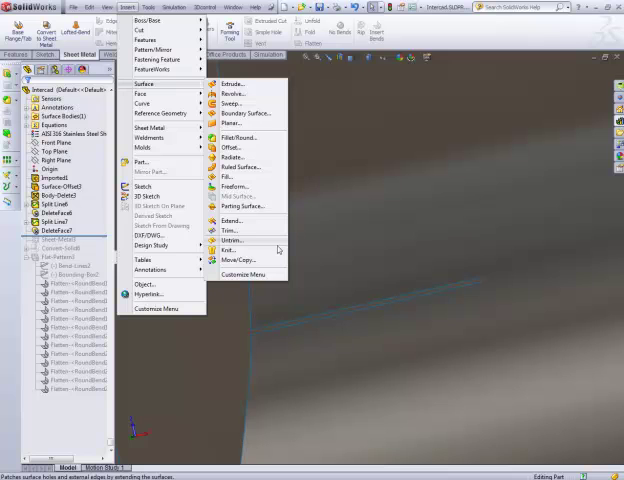
mouse_move(277, 248)
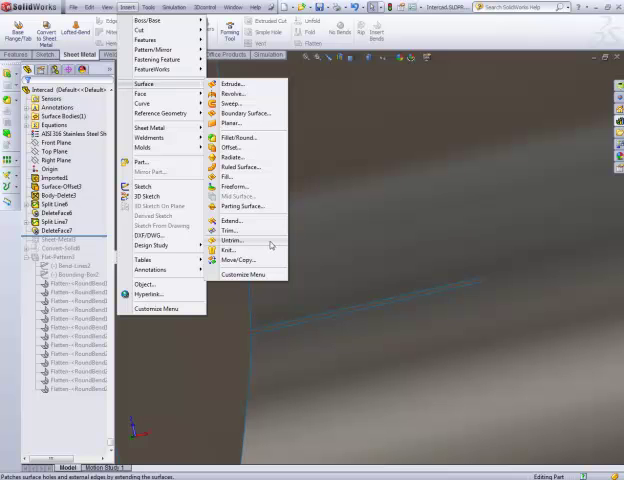
click(233, 242)
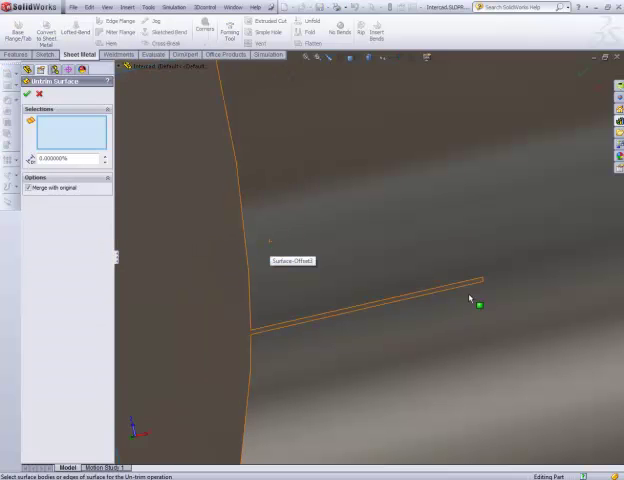
click(482, 283)
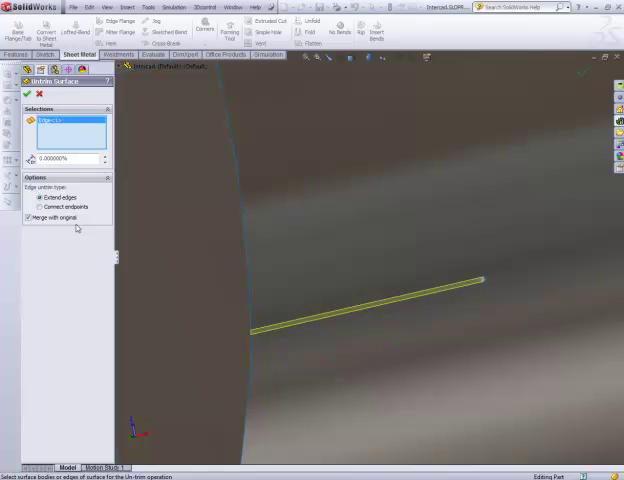
click(10, 93)
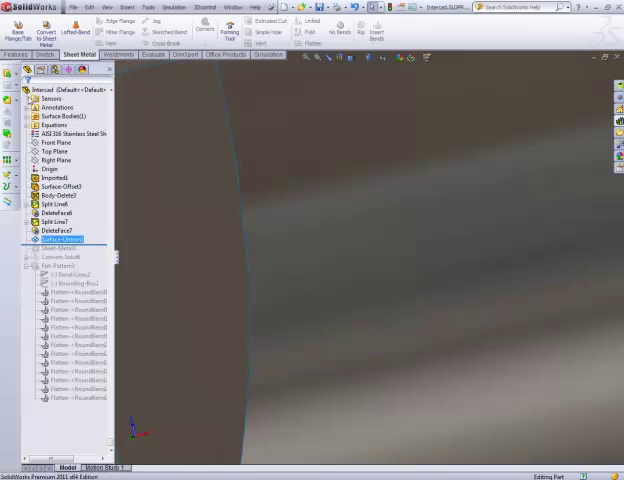
click(60, 90)
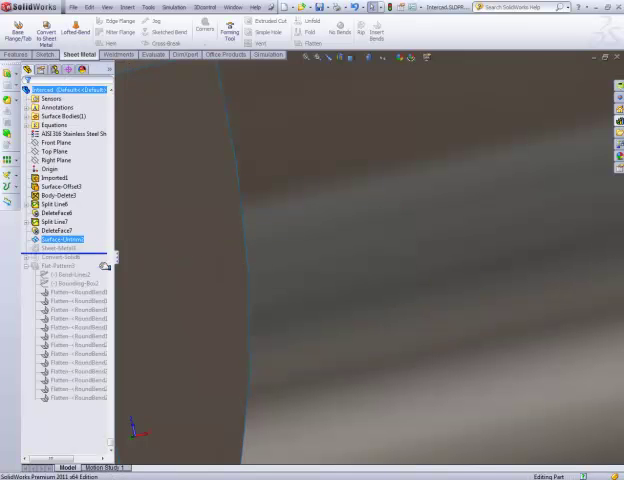